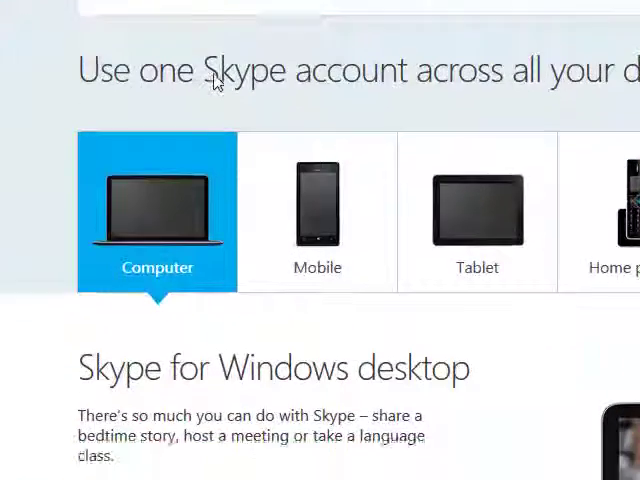
# Open All Programs in the Start menu and scroll down to the Skype folder
pyautogui.scroll(-3)
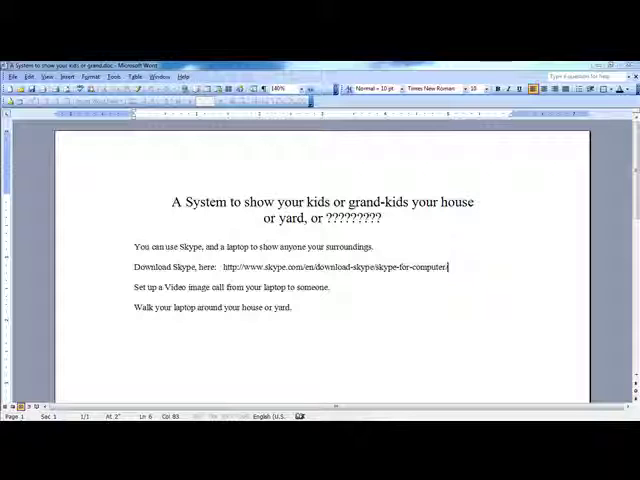
pyautogui.click(9, 411)
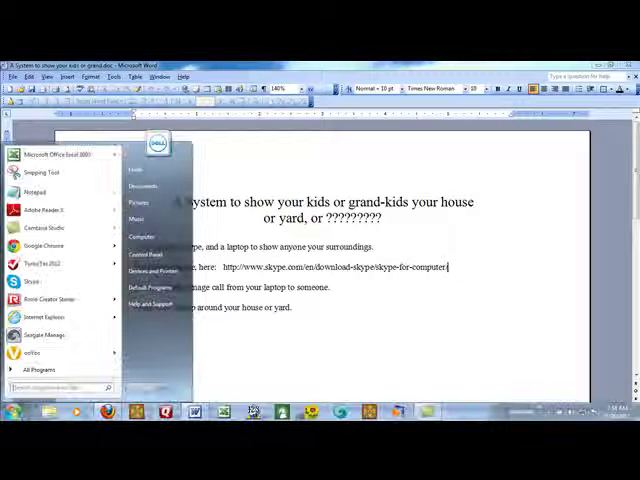
pyautogui.moveTo(40, 370)
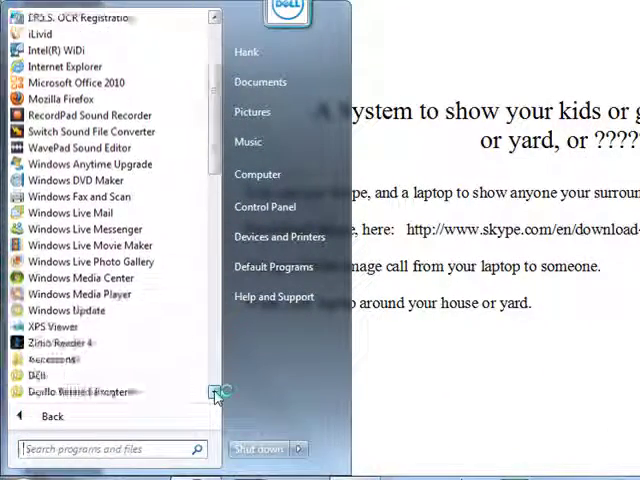
pyautogui.scroll(-3)
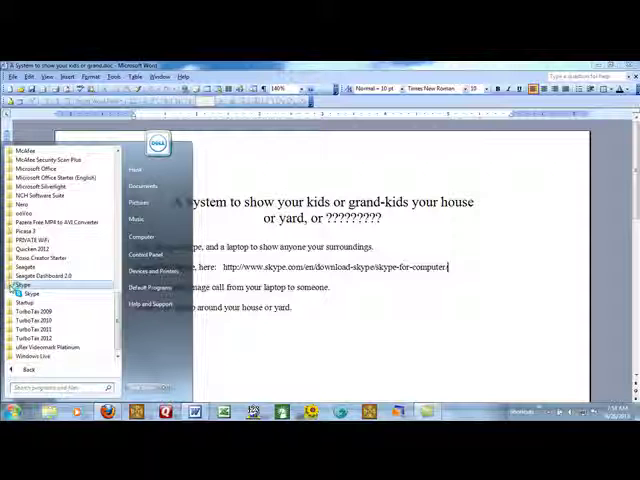
pyautogui.moveTo(30, 293)
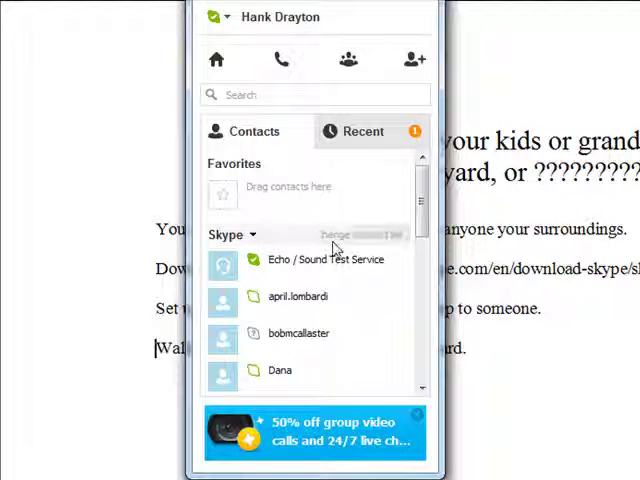
pyautogui.moveTo(323, 213)
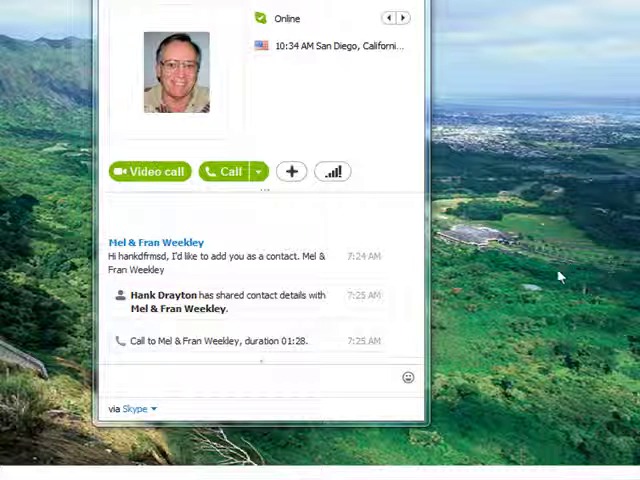
pyautogui.moveTo(550, 293)
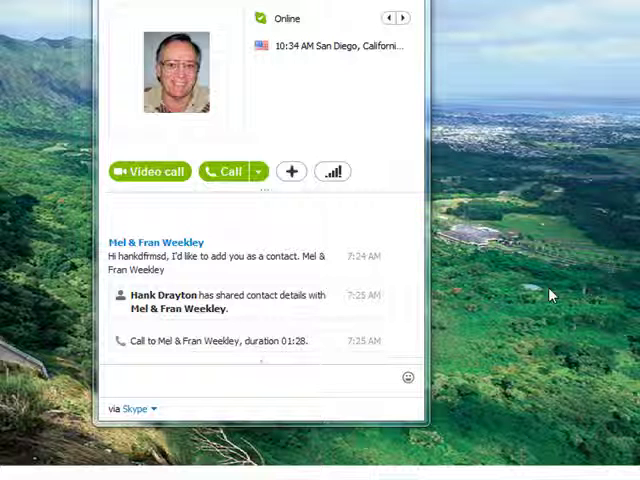
pyautogui.moveTo(565, 280)
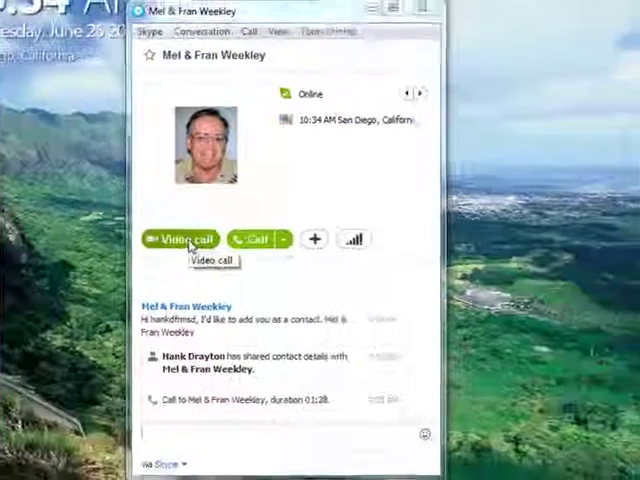
pyautogui.click(184, 239)
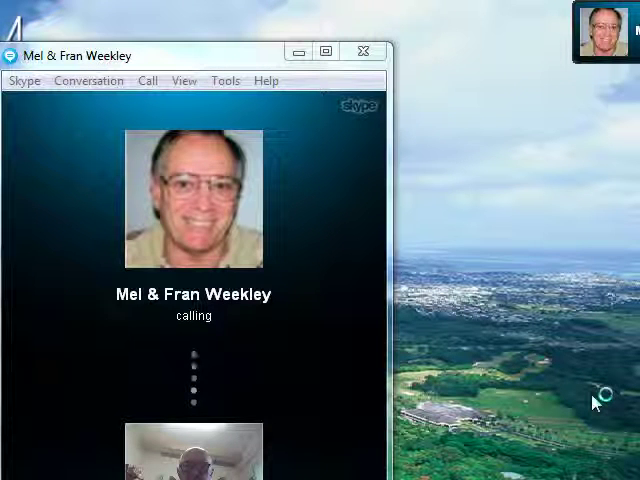
pyautogui.moveTo(598, 358)
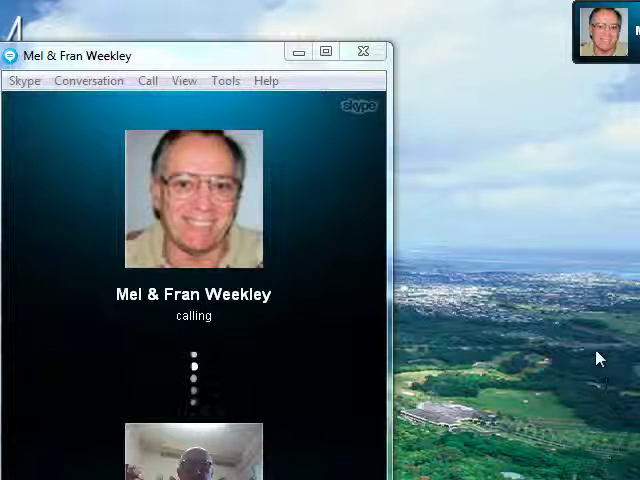